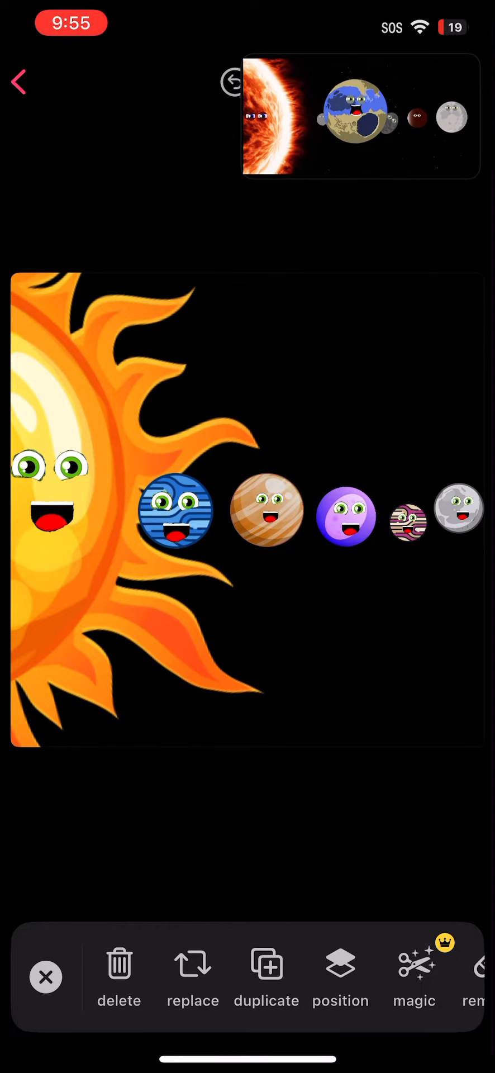
Step: Place a tiny dark dwarf-planet face sticker just above the purple planet
click(264, 514)
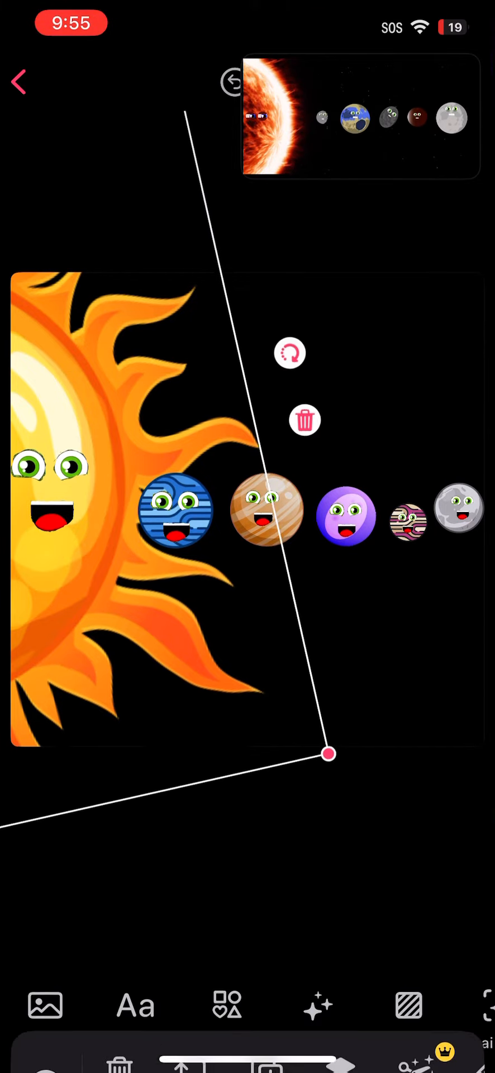
click(51, 502)
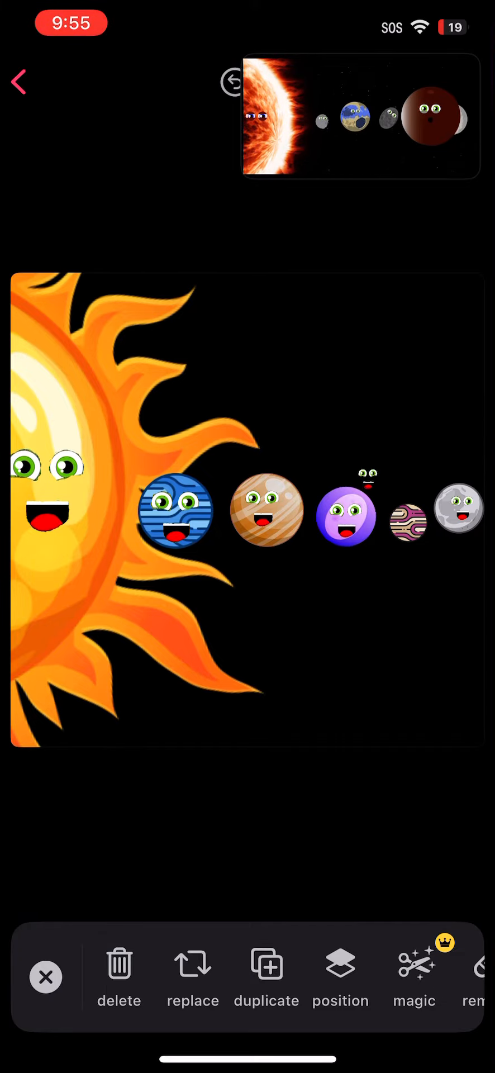
Step: Remove the tiny face above the purple planet and enlarge the grey end planet slightly
click(409, 525)
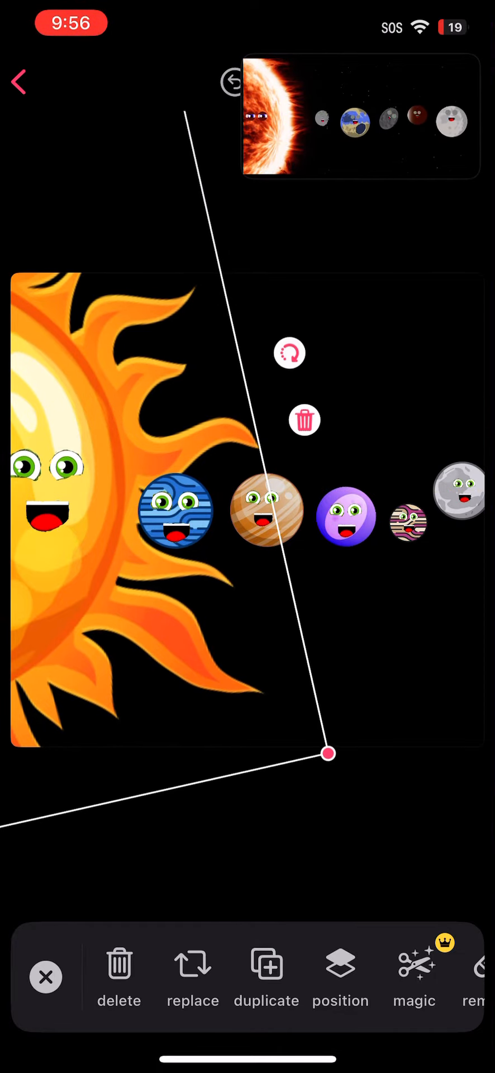
Step: Deselect the grey planet and select the blue striped planet beside the sun
click(45, 510)
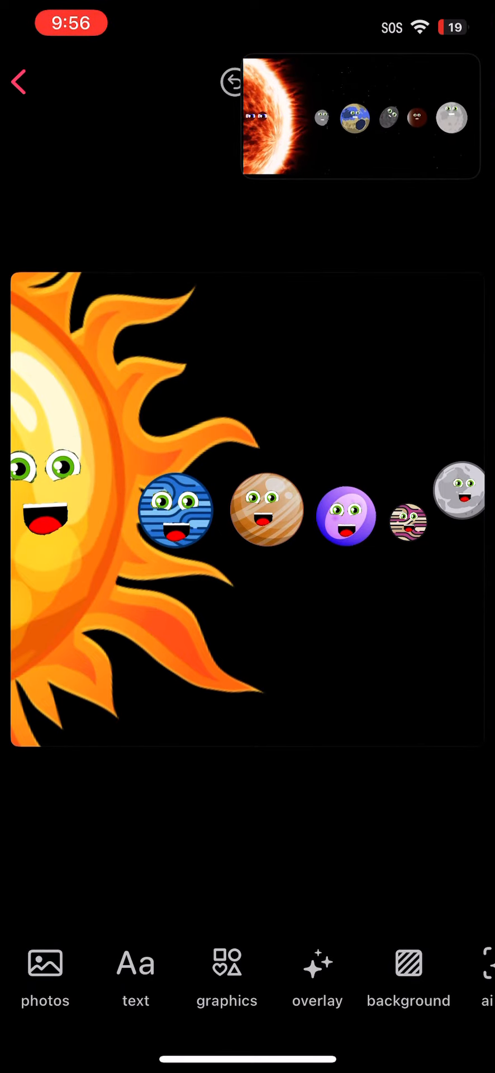
click(179, 513)
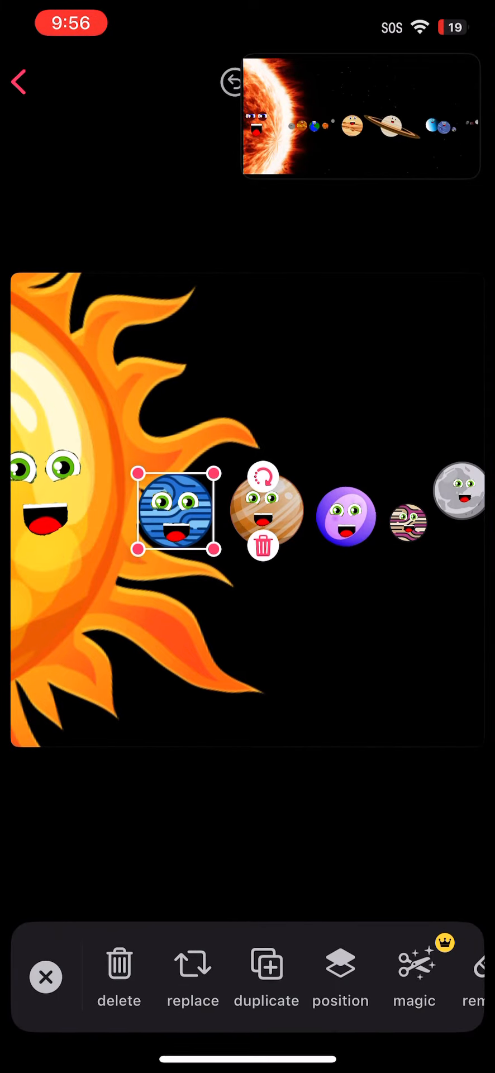